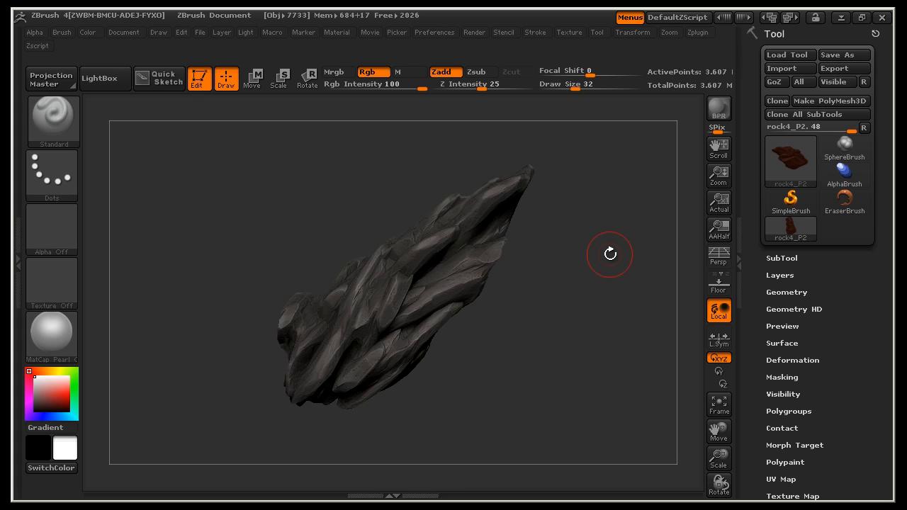
mouse_move(595, 266)
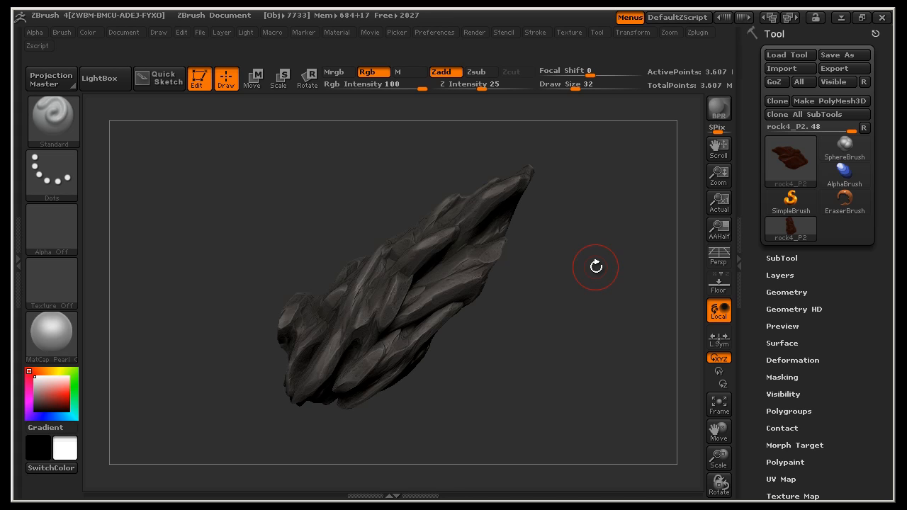
mouse_move(598, 238)
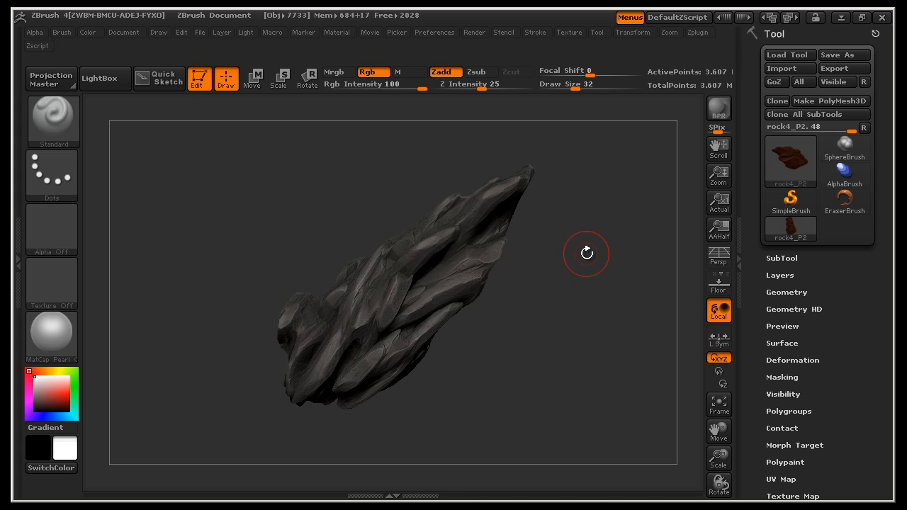
mouse_move(588, 248)
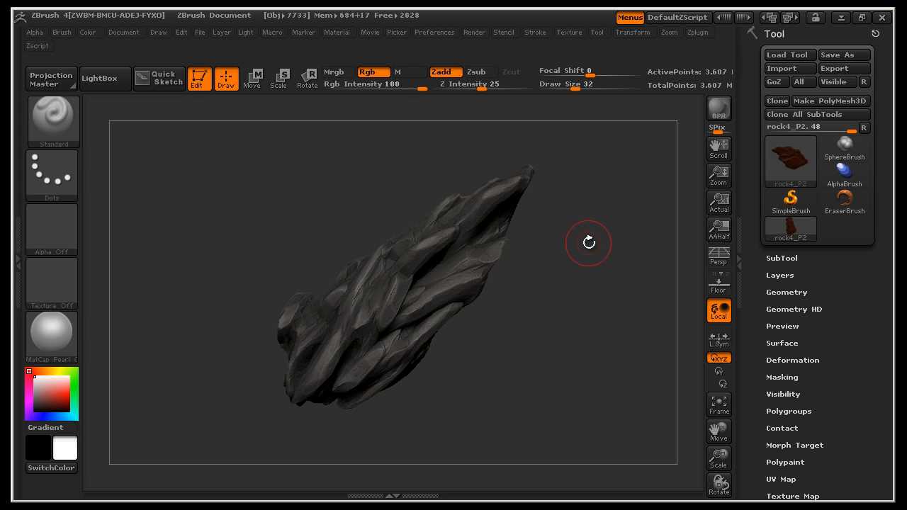
mouse_move(589, 239)
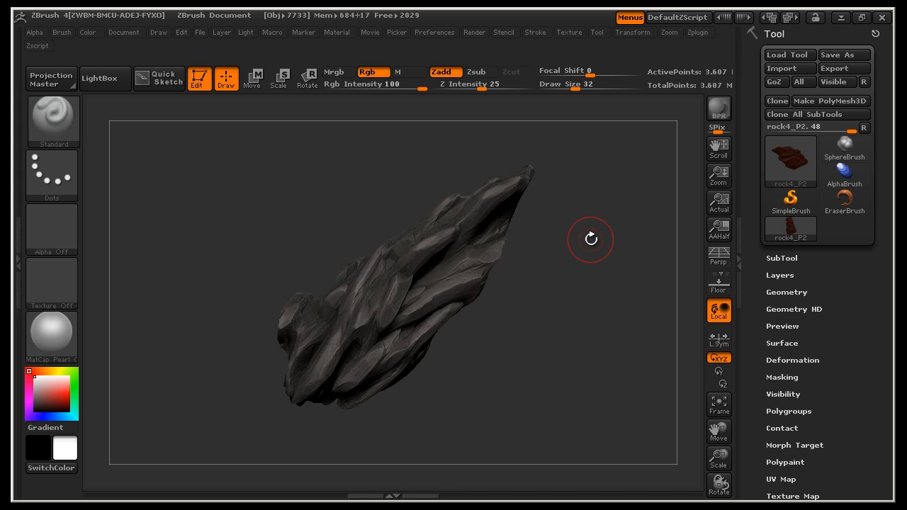